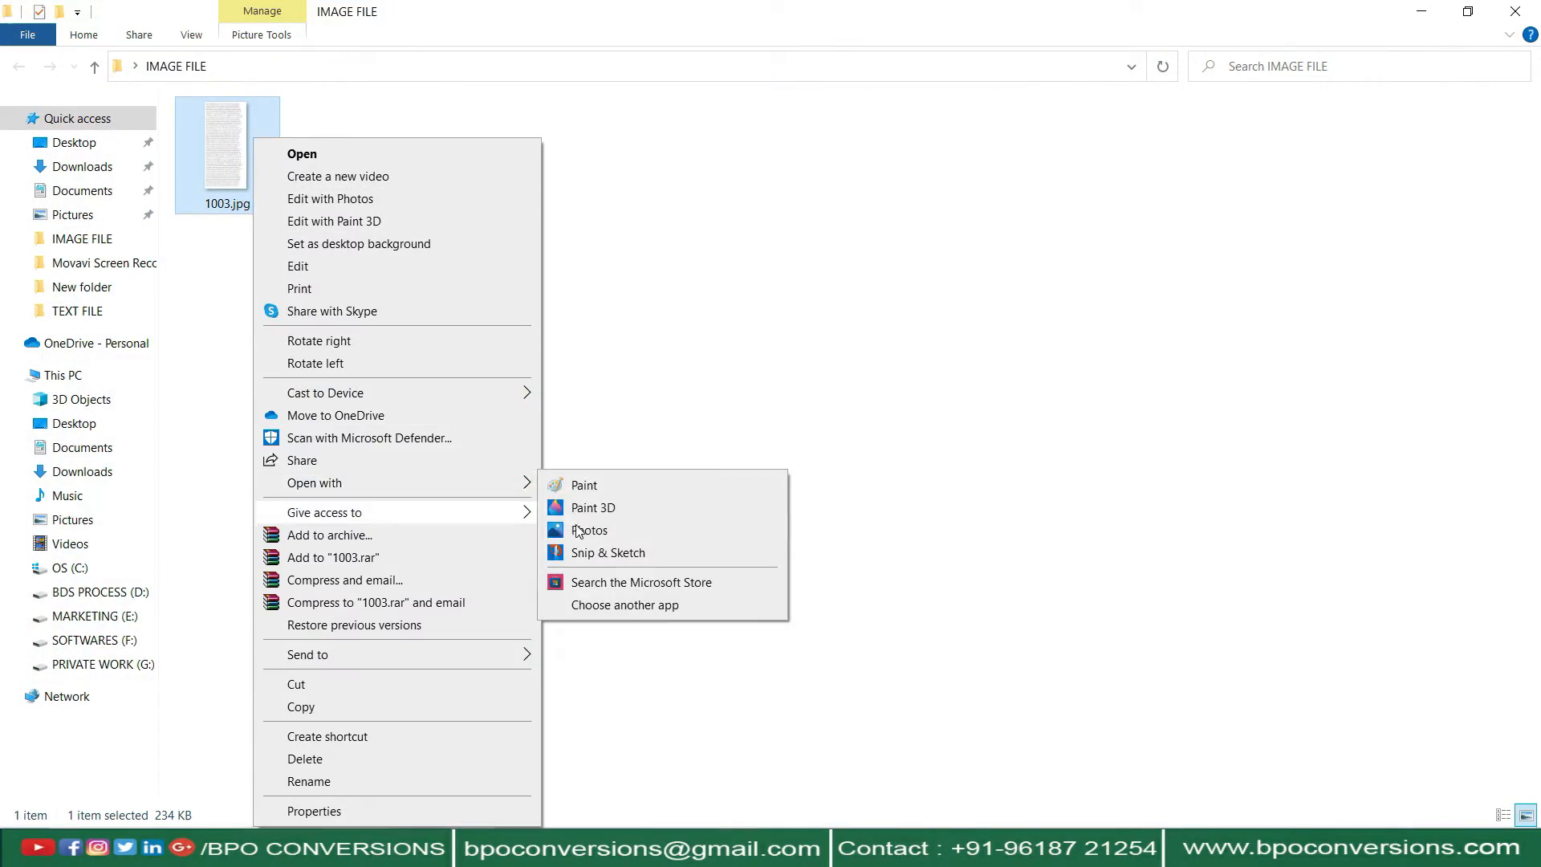
View the 1003.jpg page image from the IMAGE FILE folder in Photos
left_click(582, 485)
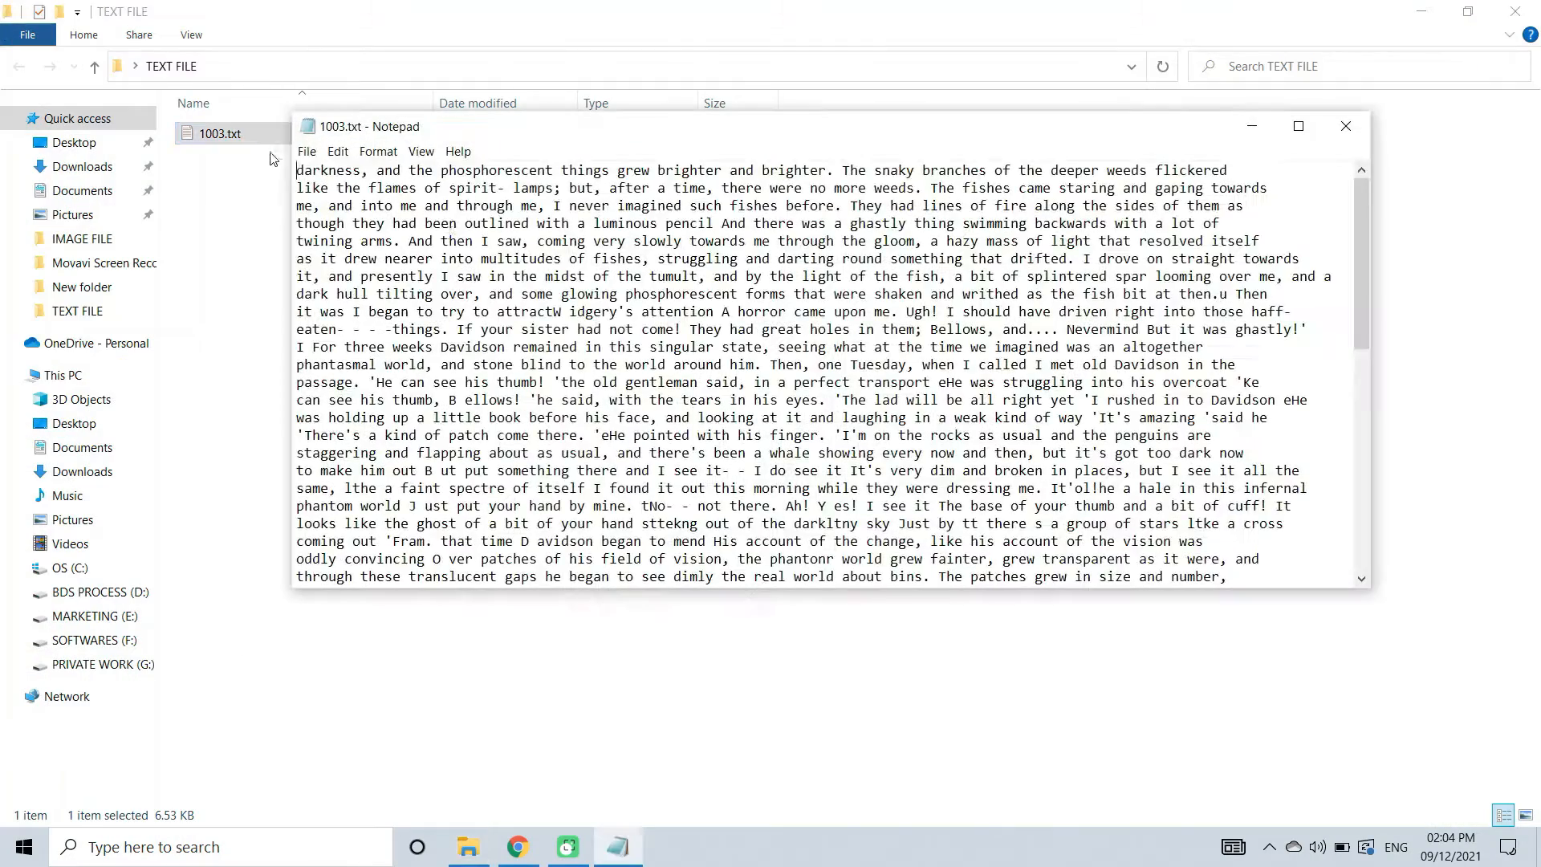
Maximize the 1003.txt Notepad window showing the Davidson story, then close it
left_click(1297, 125)
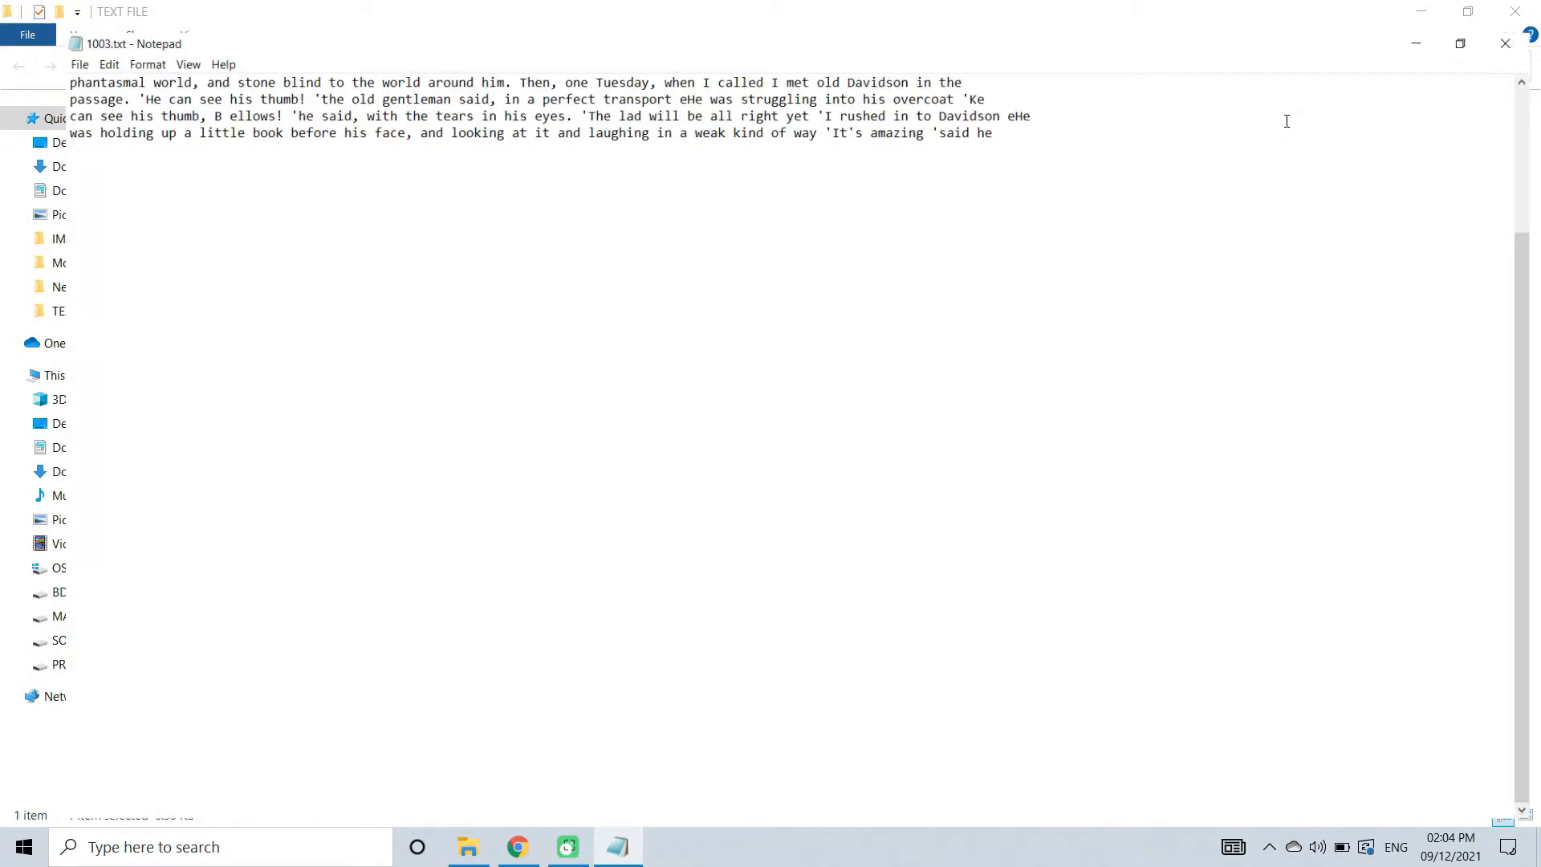
left_click(1502, 43)
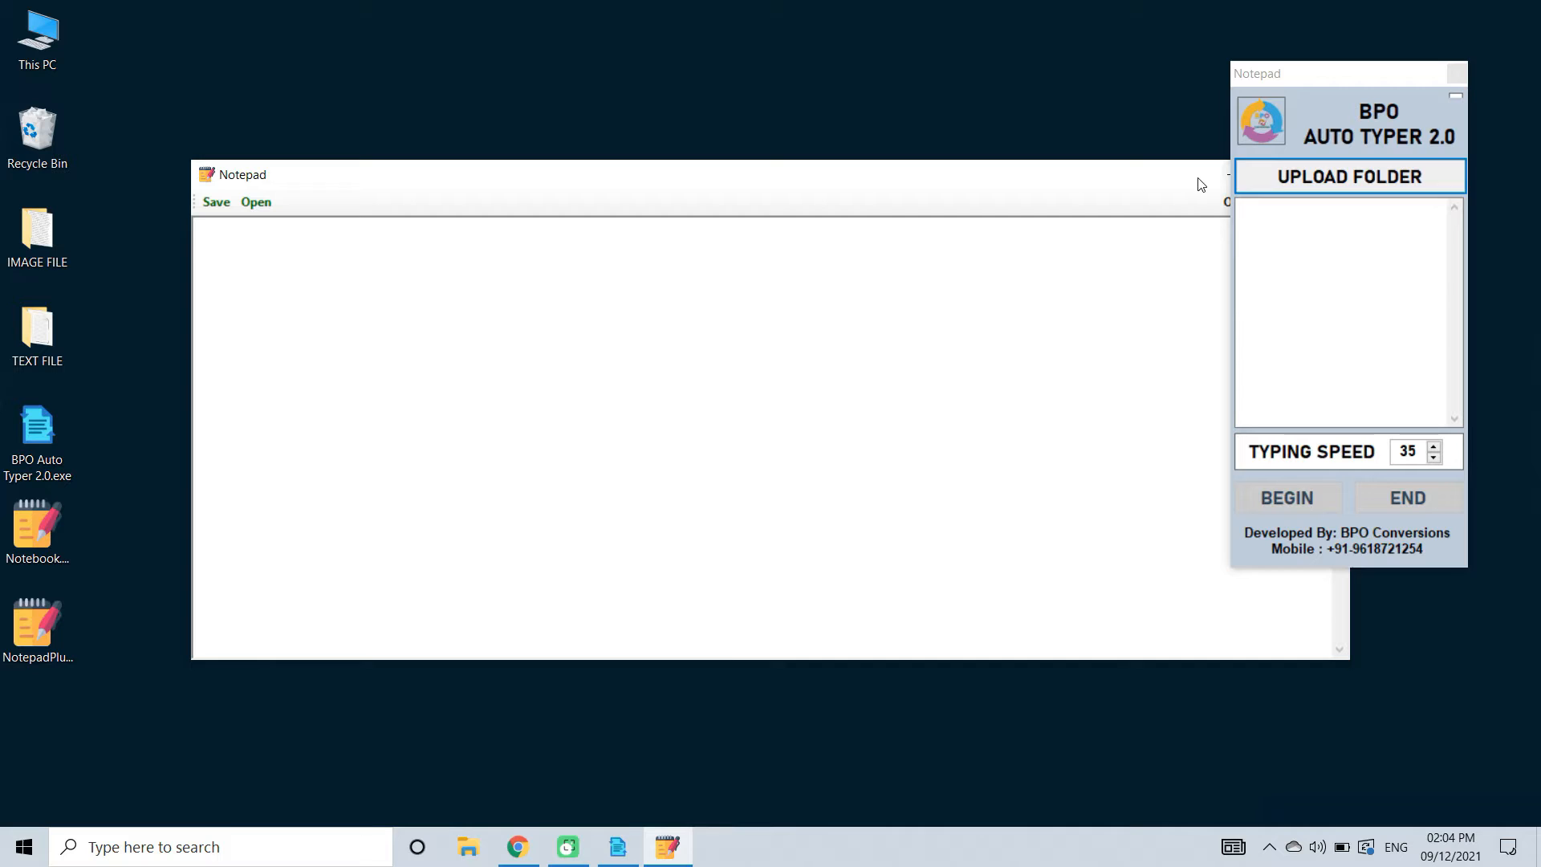
Load the Desktop TEXT FILE folder so 1003 is listed and set typing speed to 50
left_click(1348, 177)
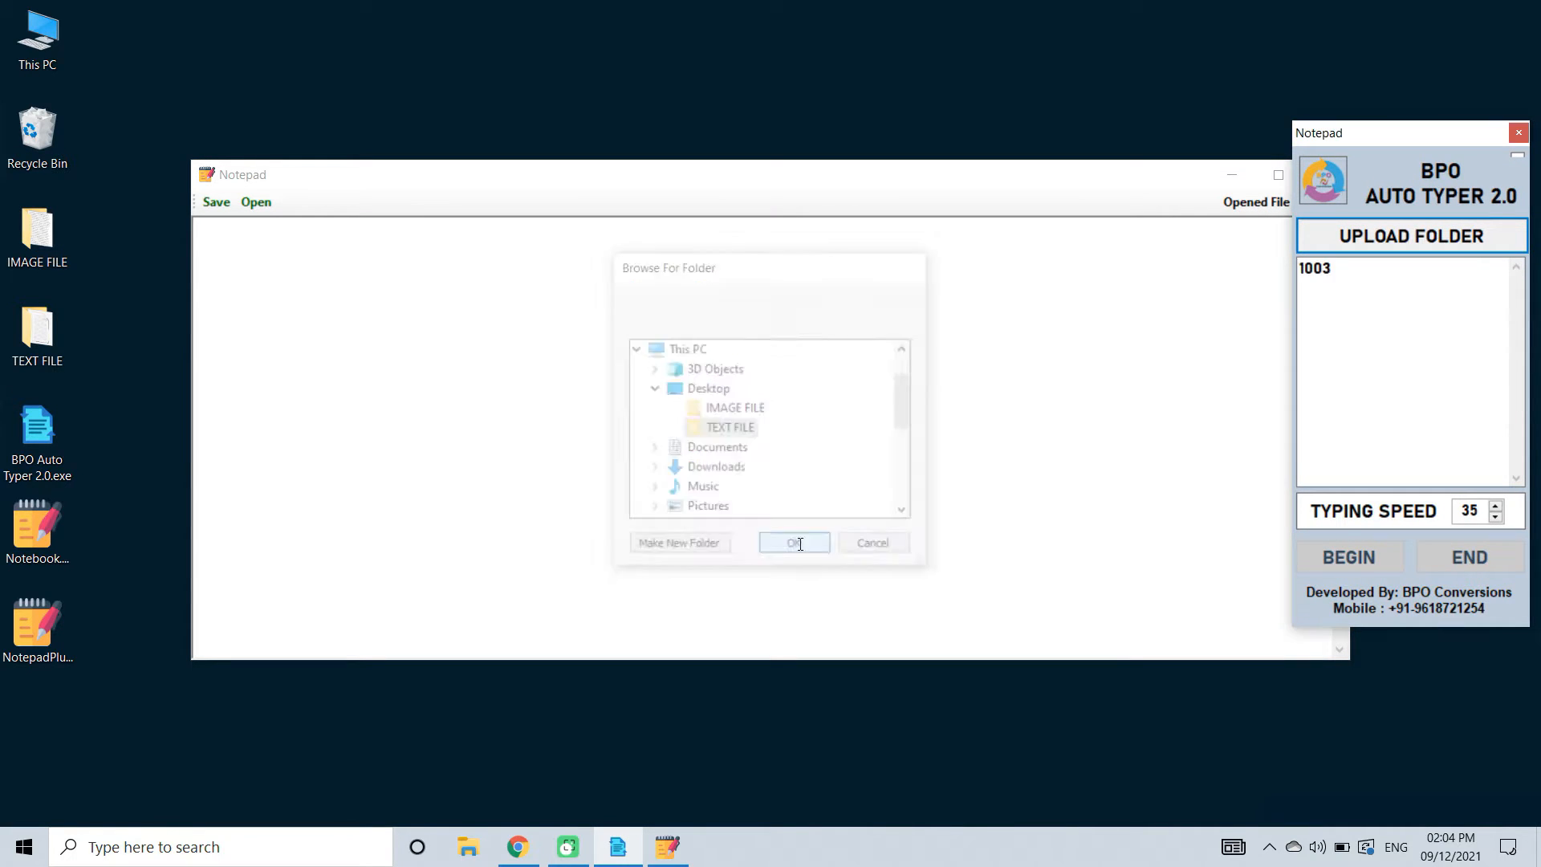
left_click(793, 542)
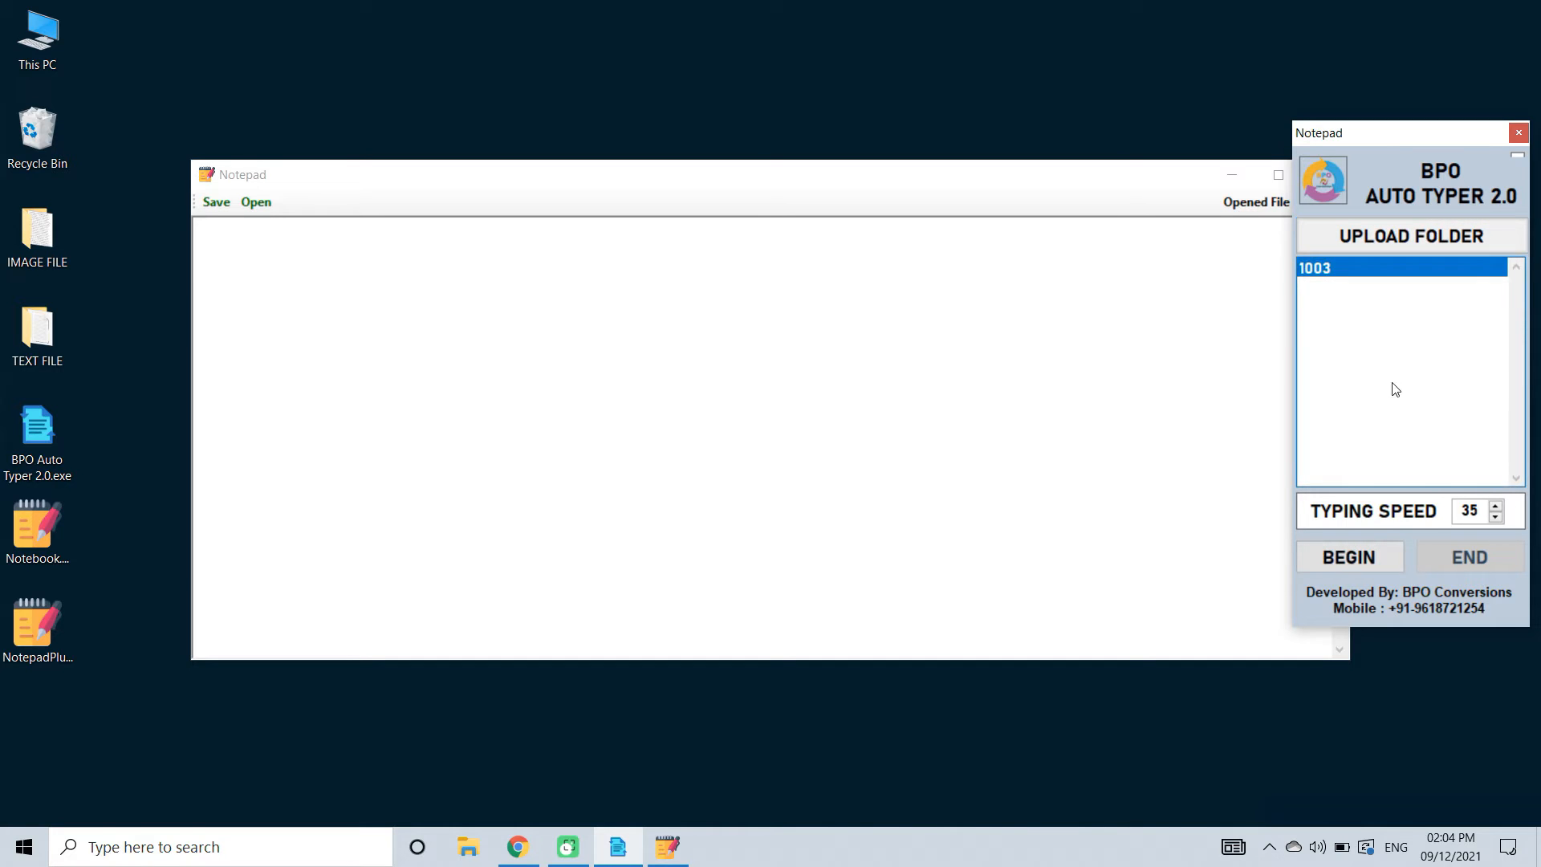
triple_click(1468, 510)
type("50")
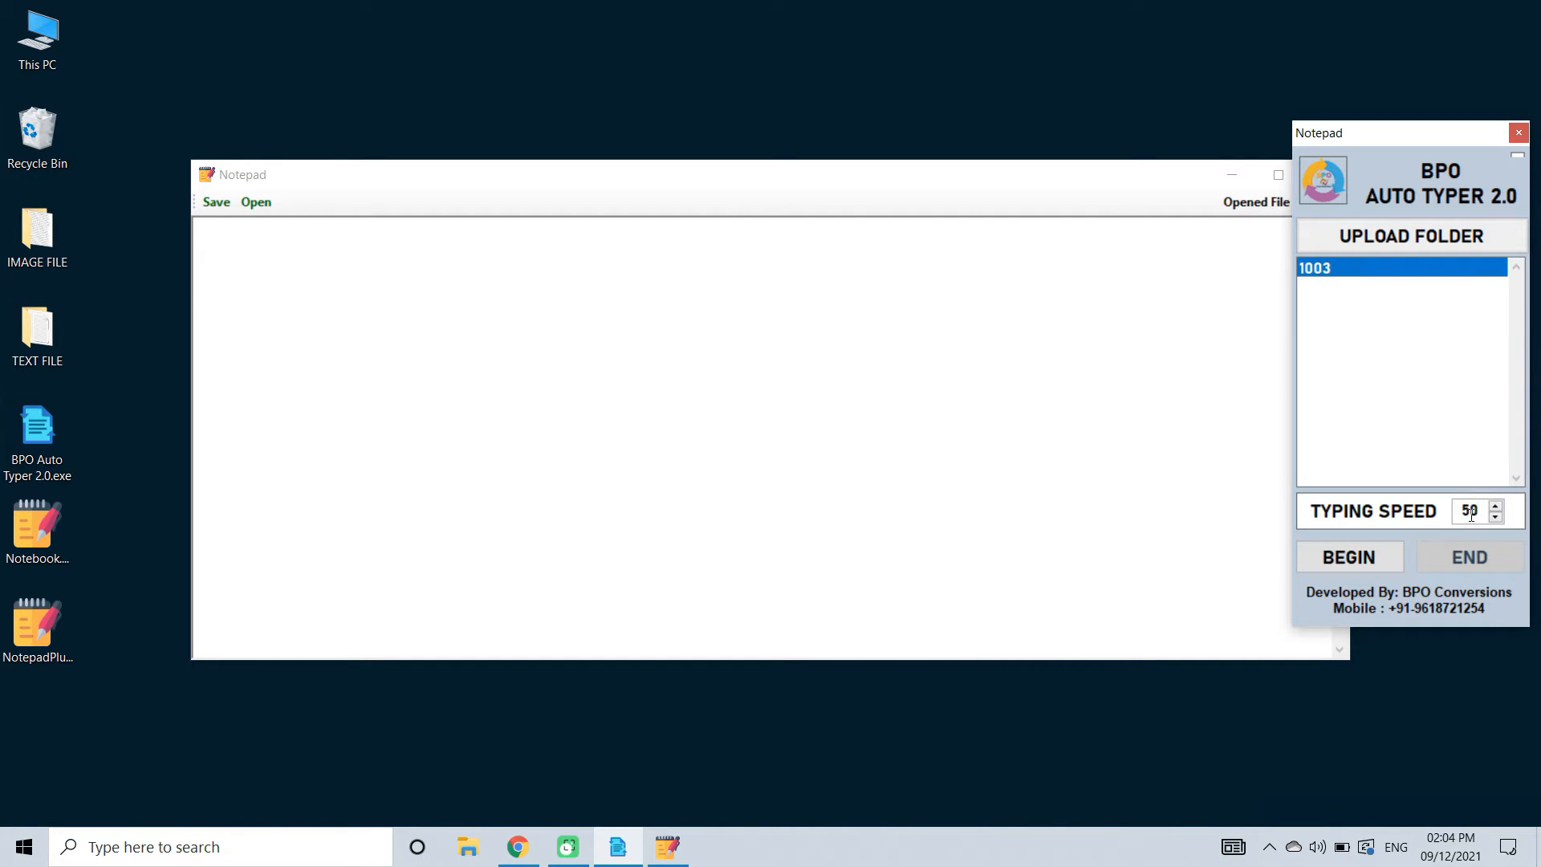
Begin auto-typing the 1003 story text into the blank Notepad page
left_click(1348, 557)
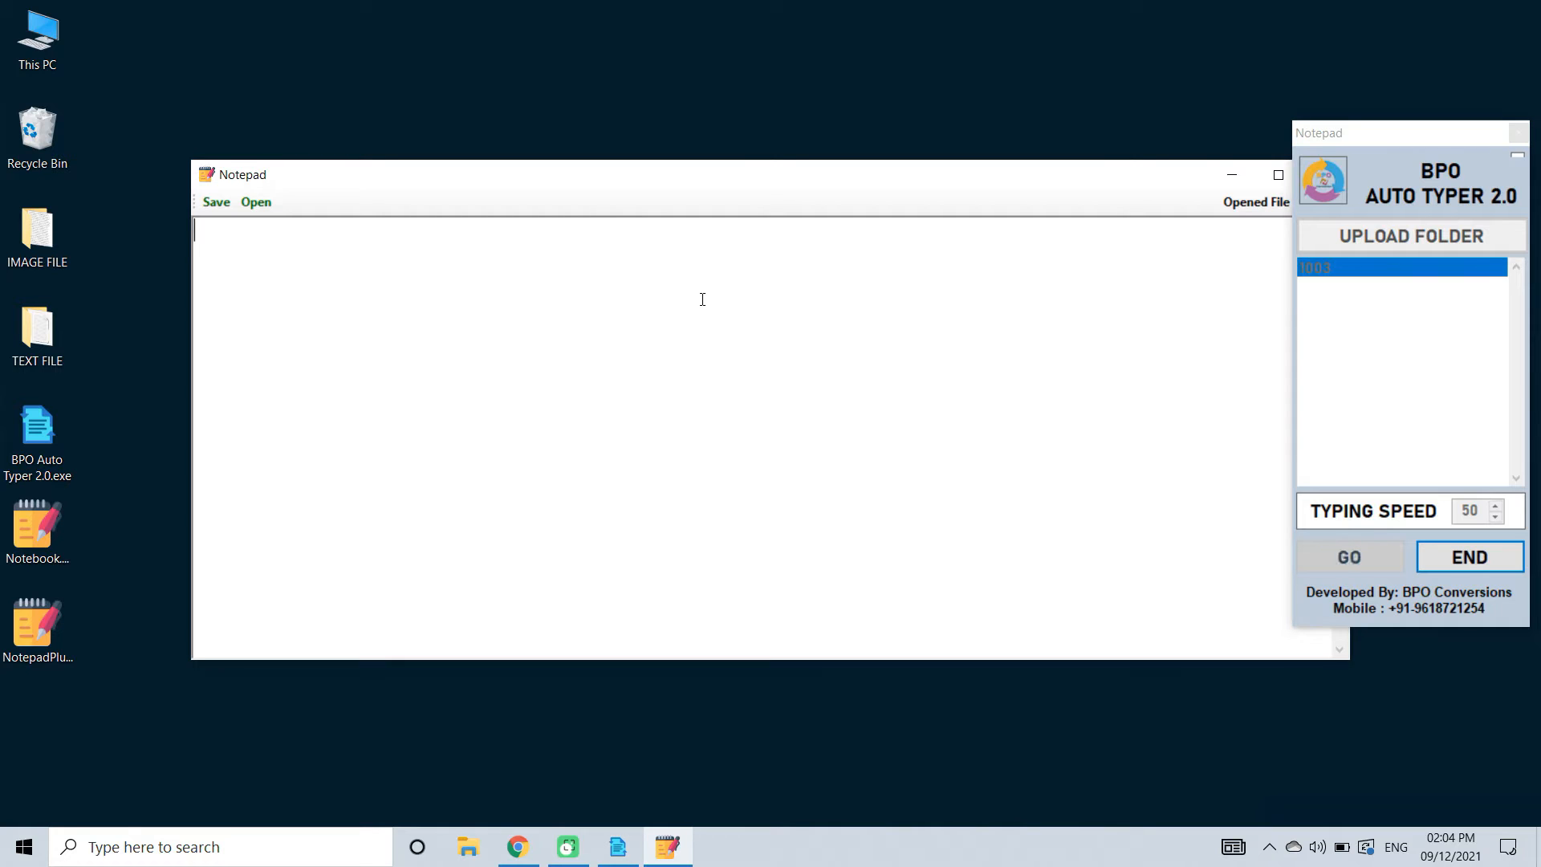
left_click(1348, 557)
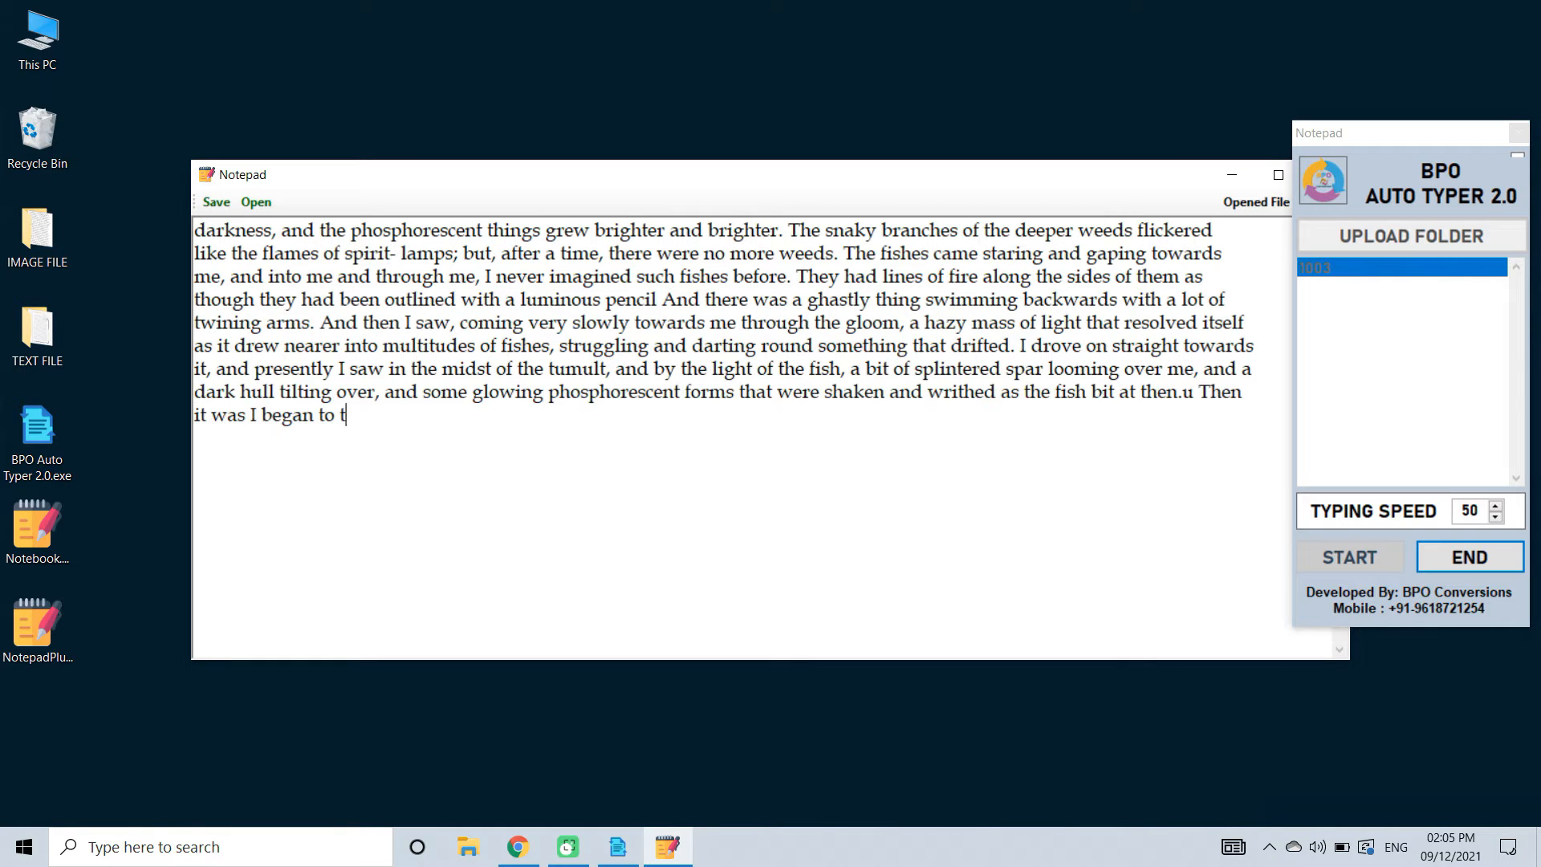
left_click(1348, 557)
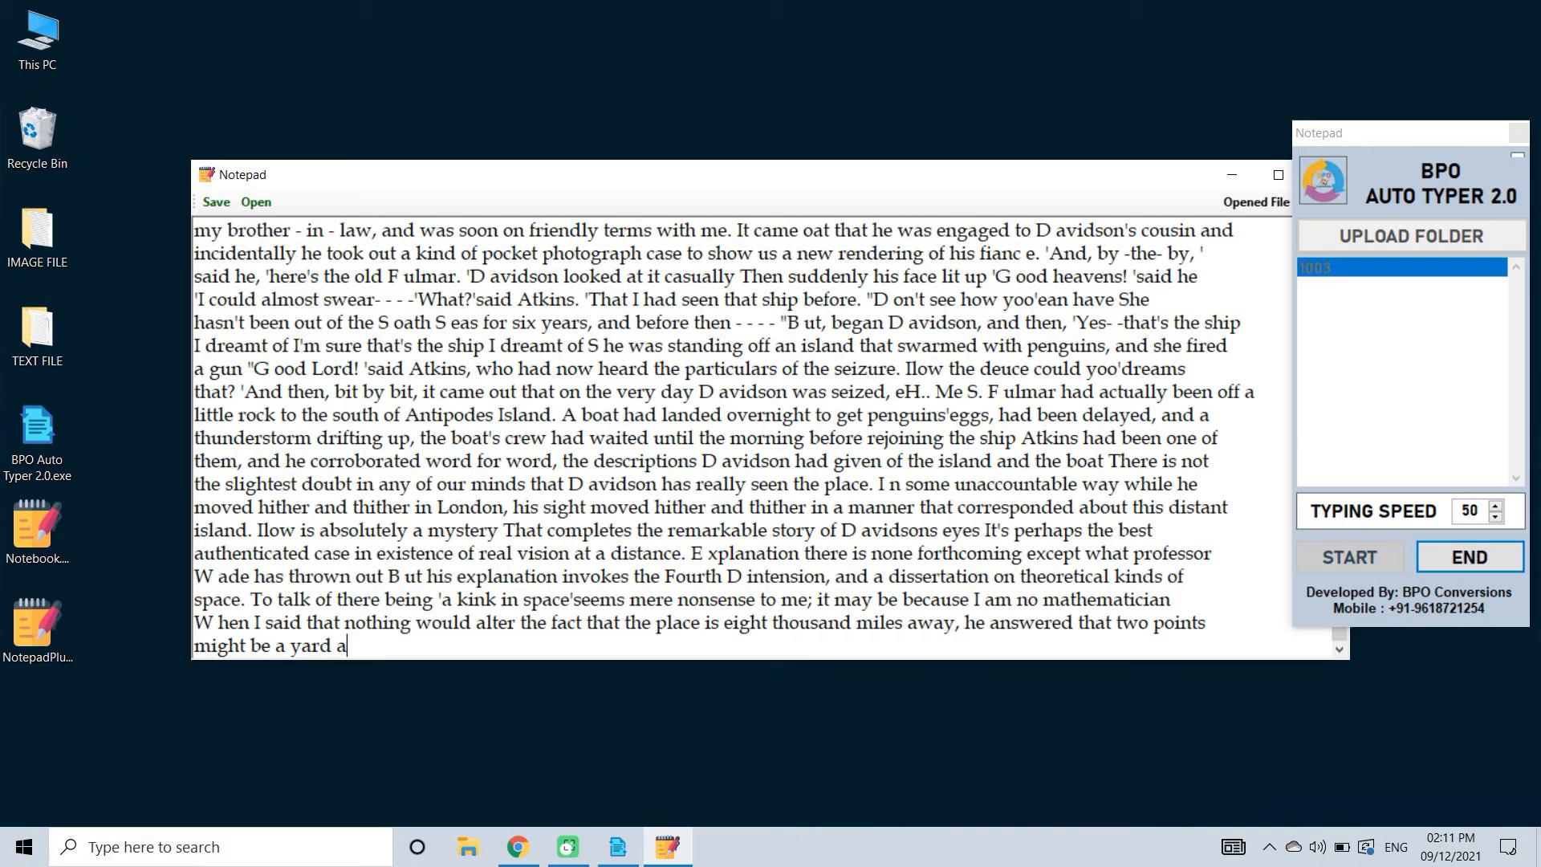
Save the typed note as 1003.wrt on the Desktop and reopen it showing the text
left_click(215, 202)
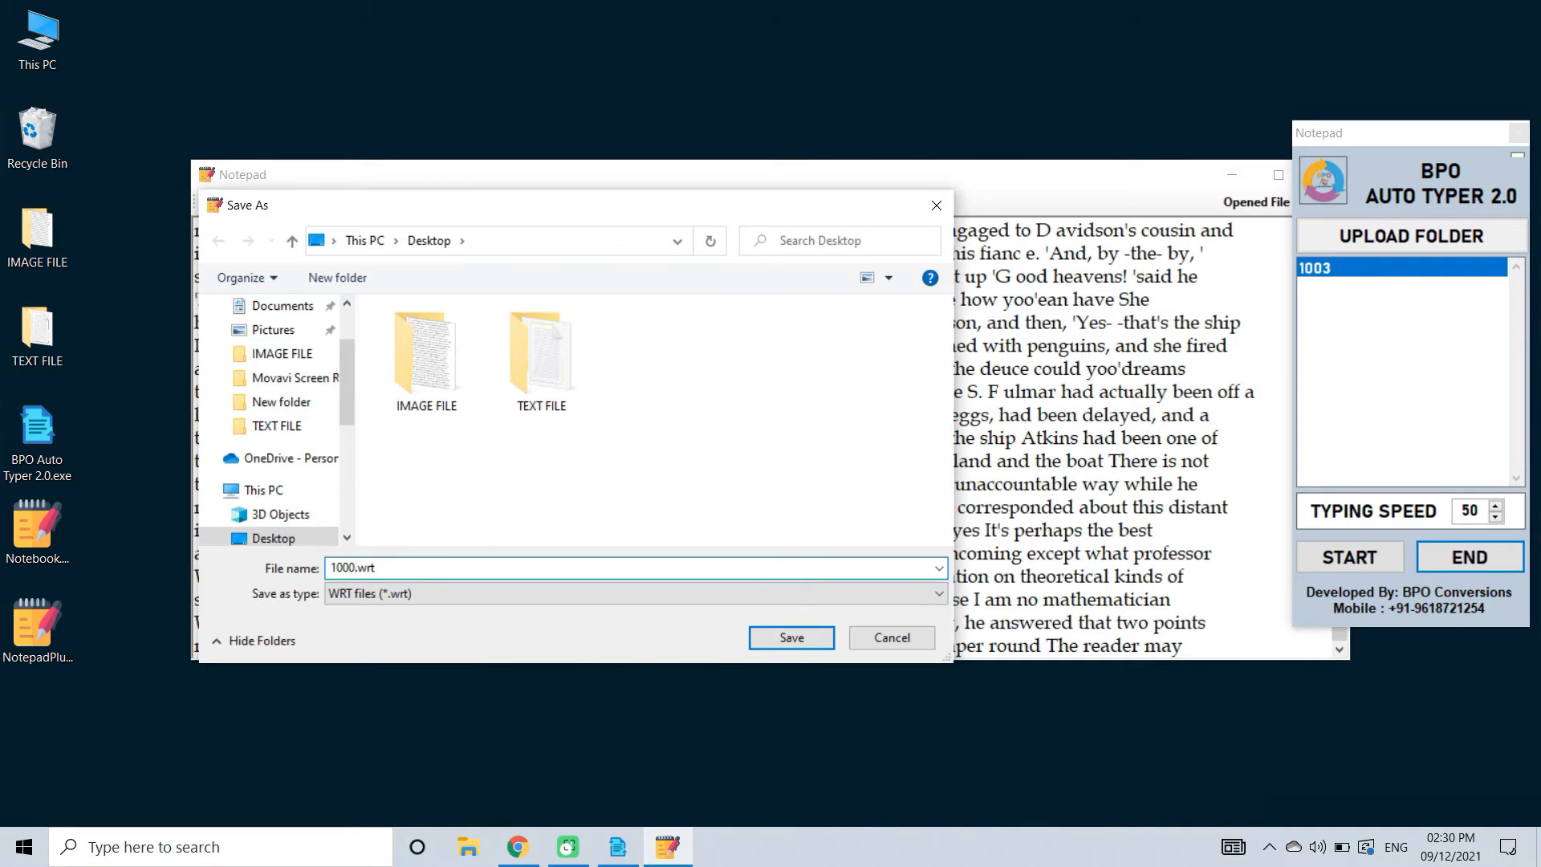
left_click(792, 638)
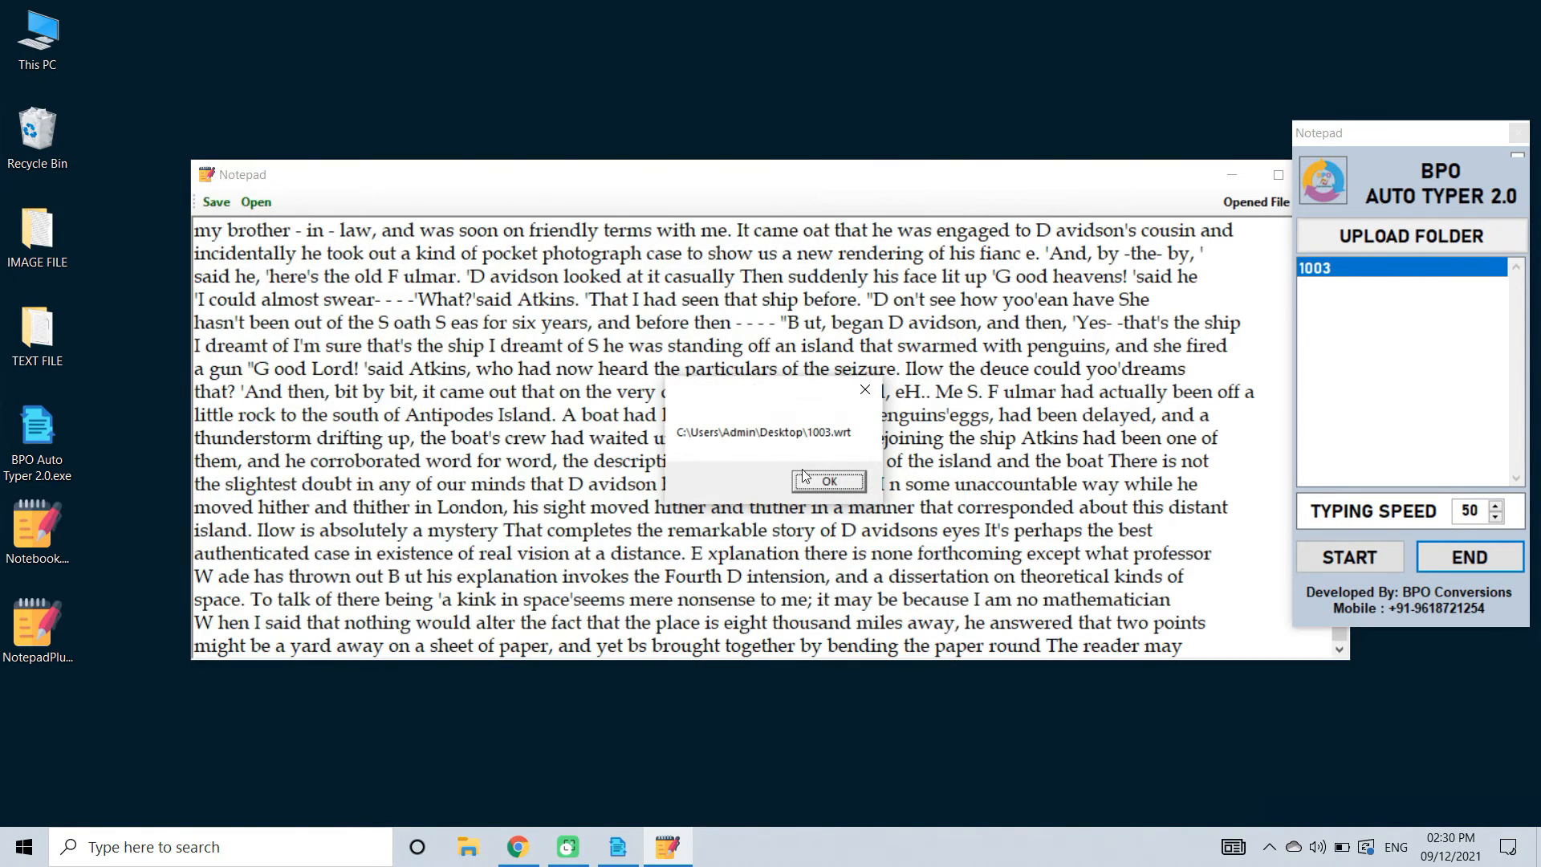
left_click(827, 479)
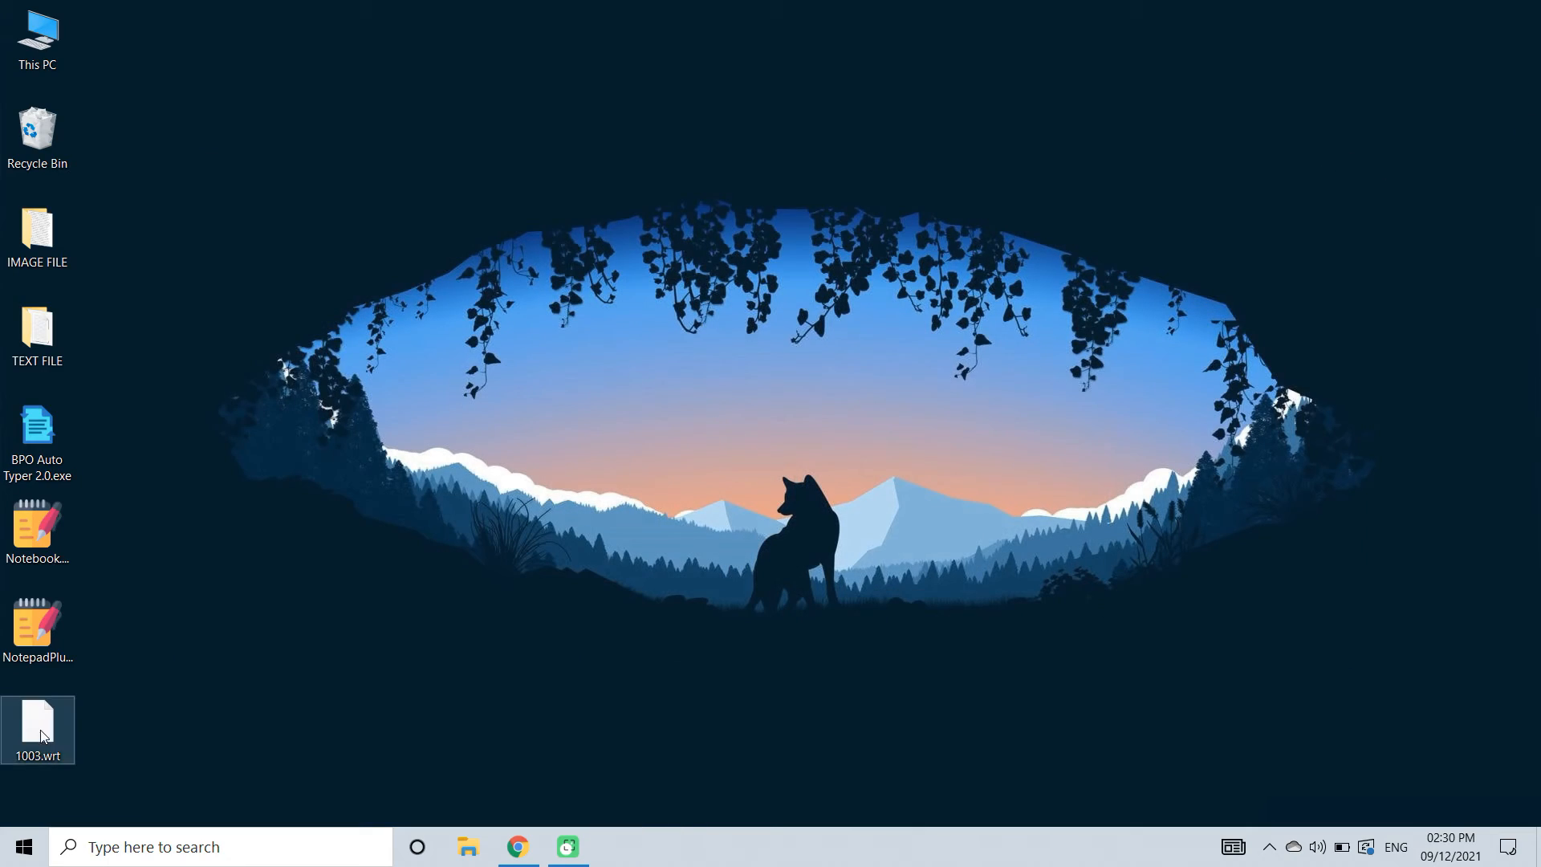
double_click(37, 722)
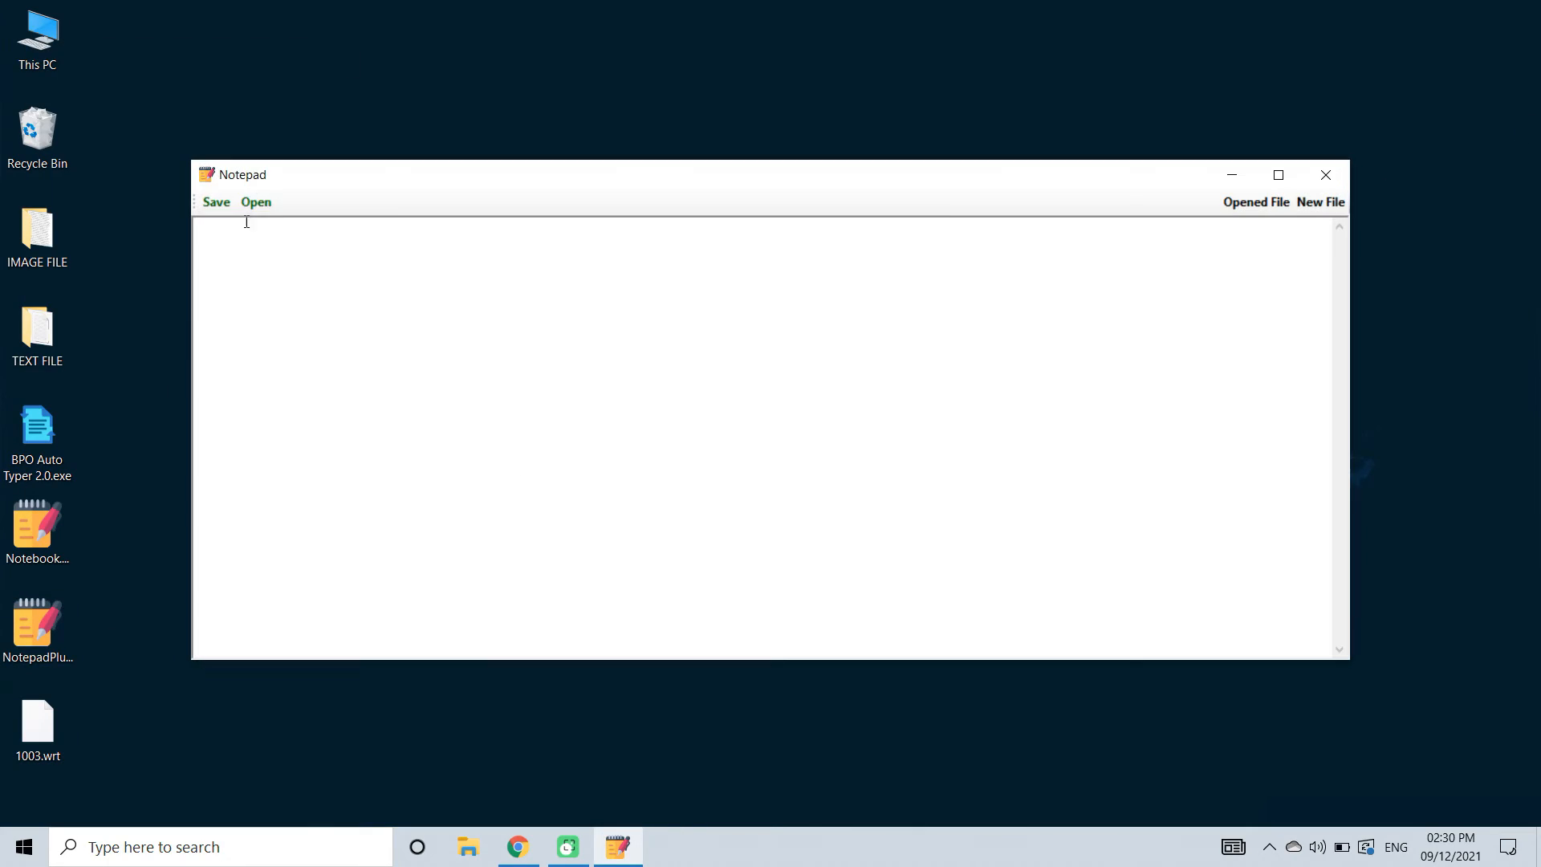
left_click(255, 202)
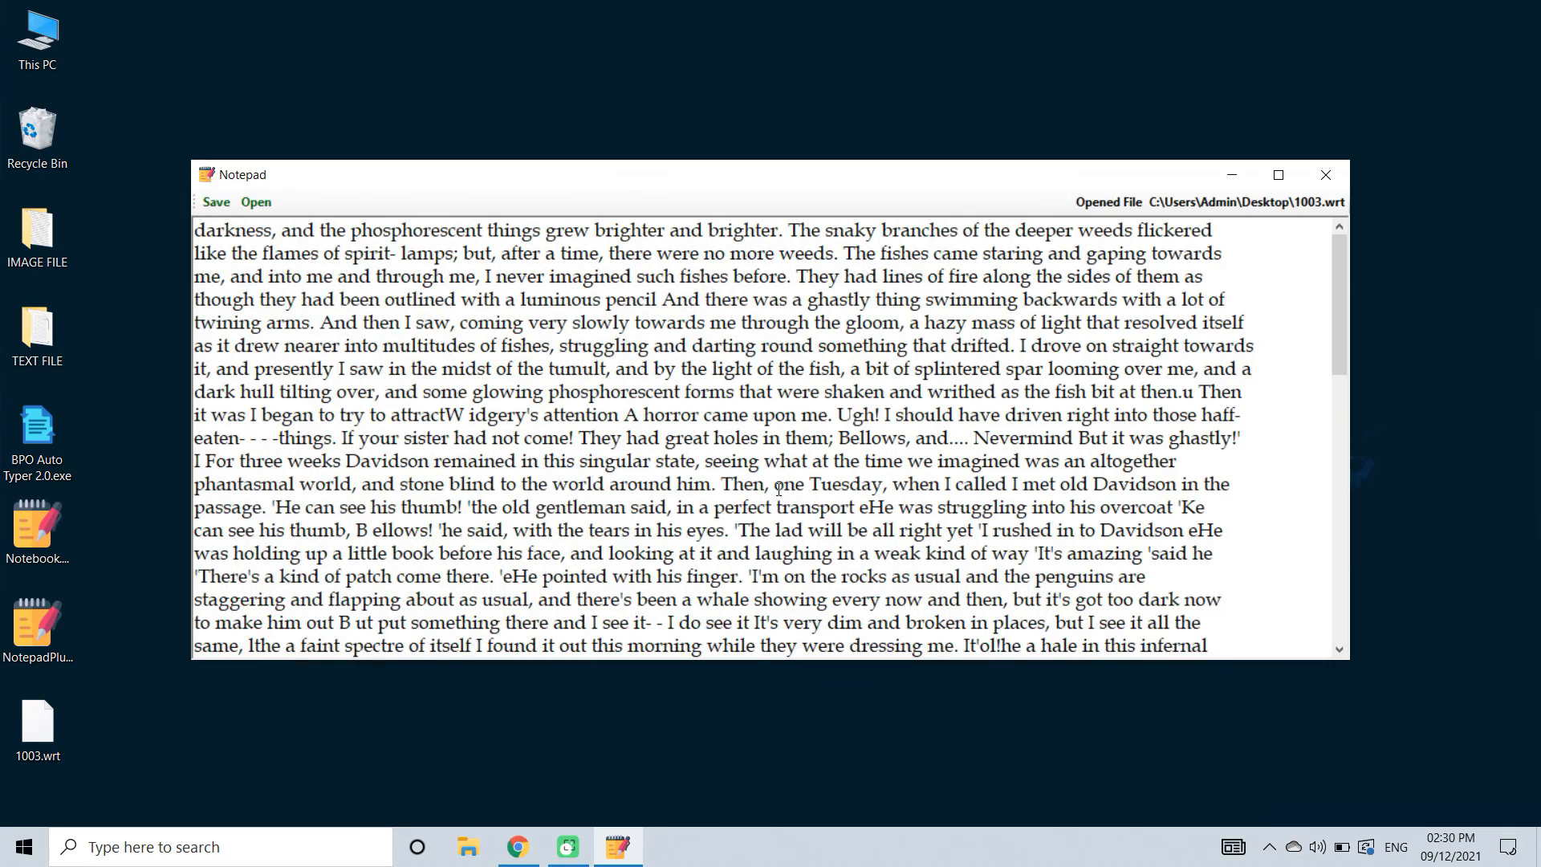